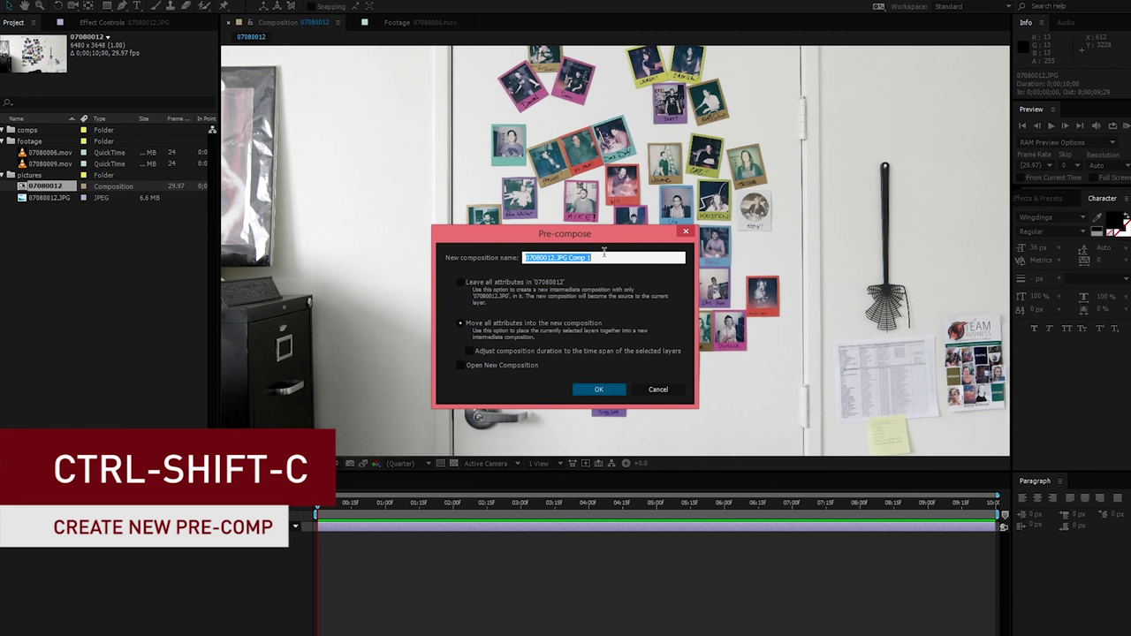
Name the pre-composed photo composition 'picture'.
text(picture)
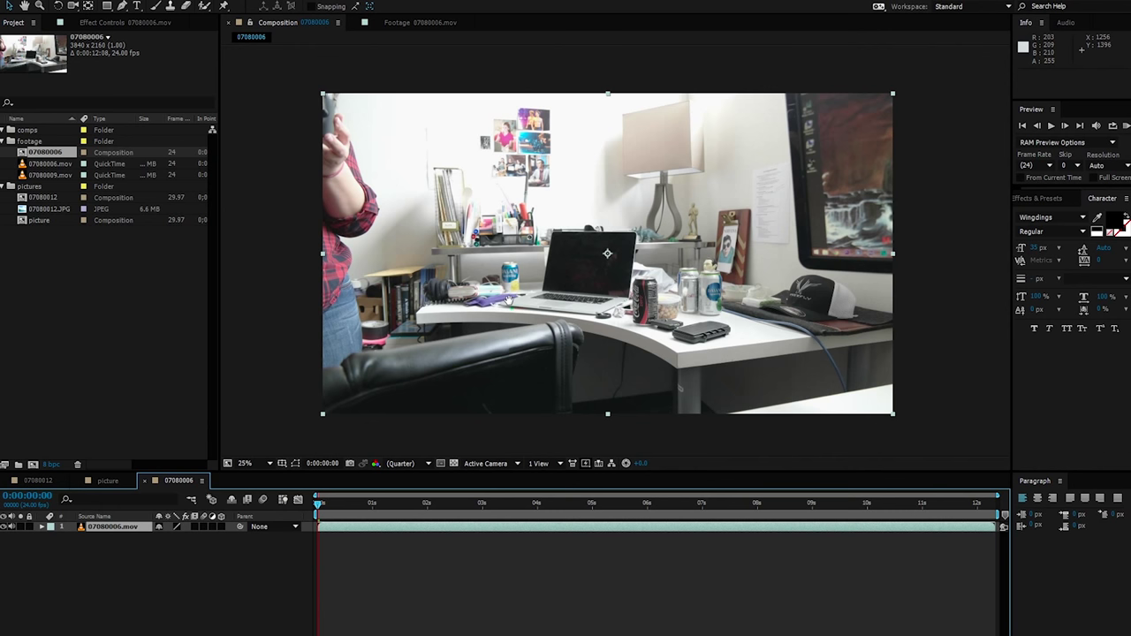
Open the 07080006.mov clip in its own composition in the viewer.
click(501, 503)
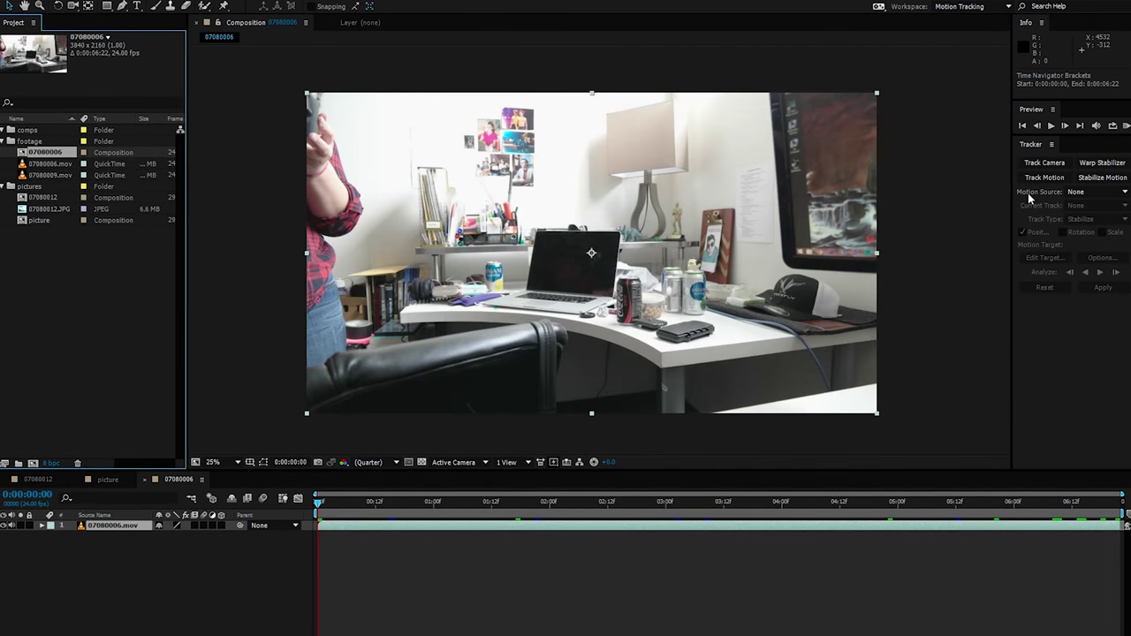
Select the 07080006.mov layer and start Track Motion, creating Tracker 1.
click(1044, 177)
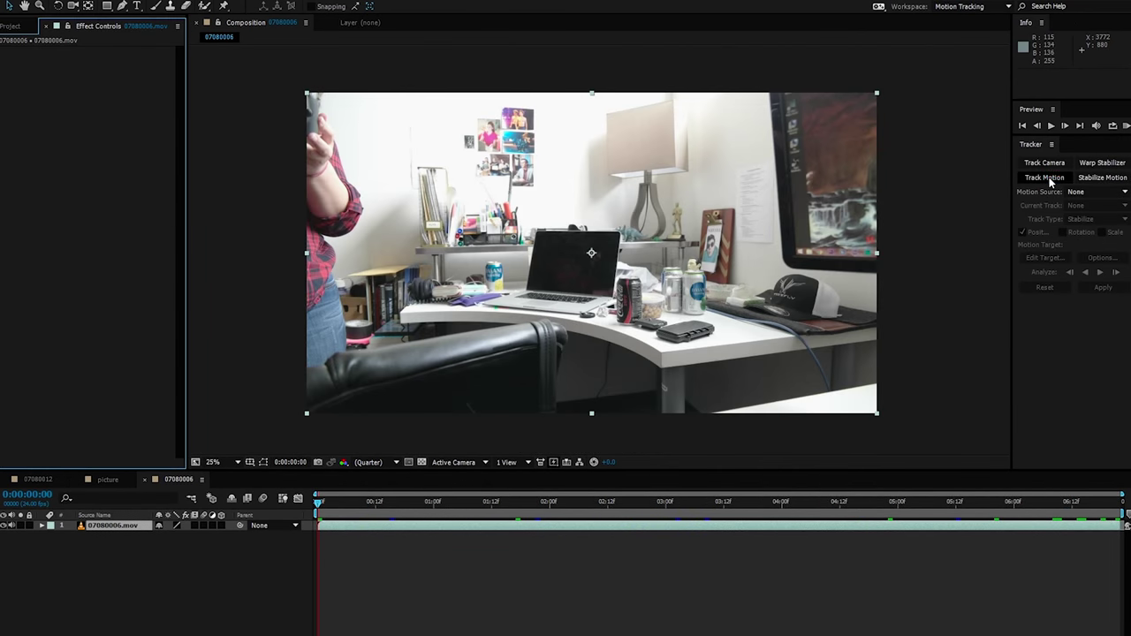
click(1044, 177)
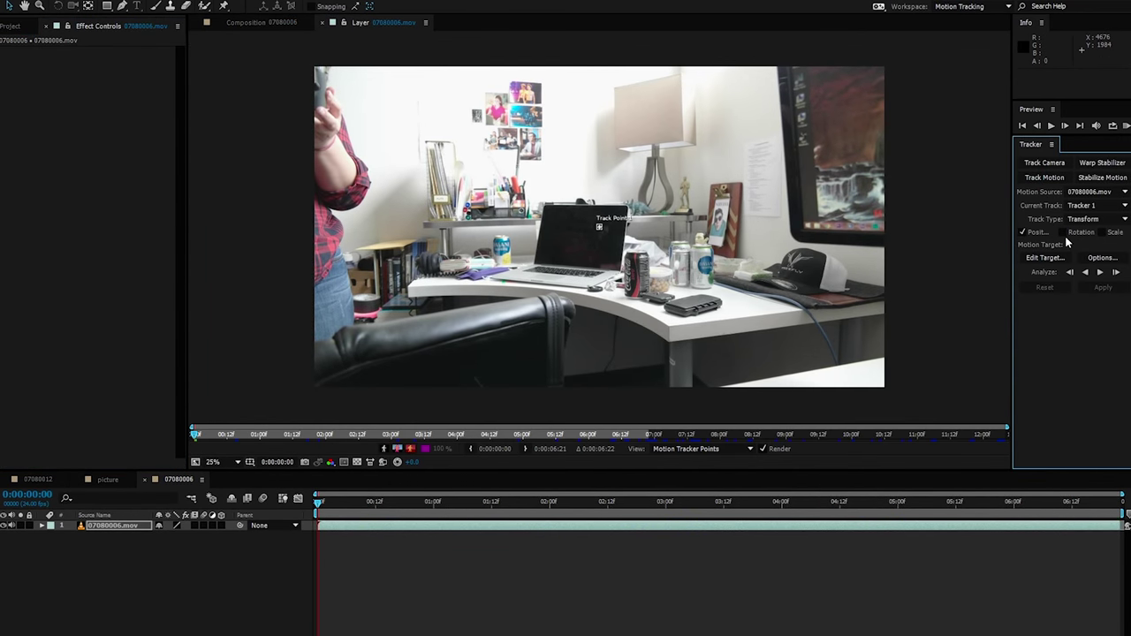